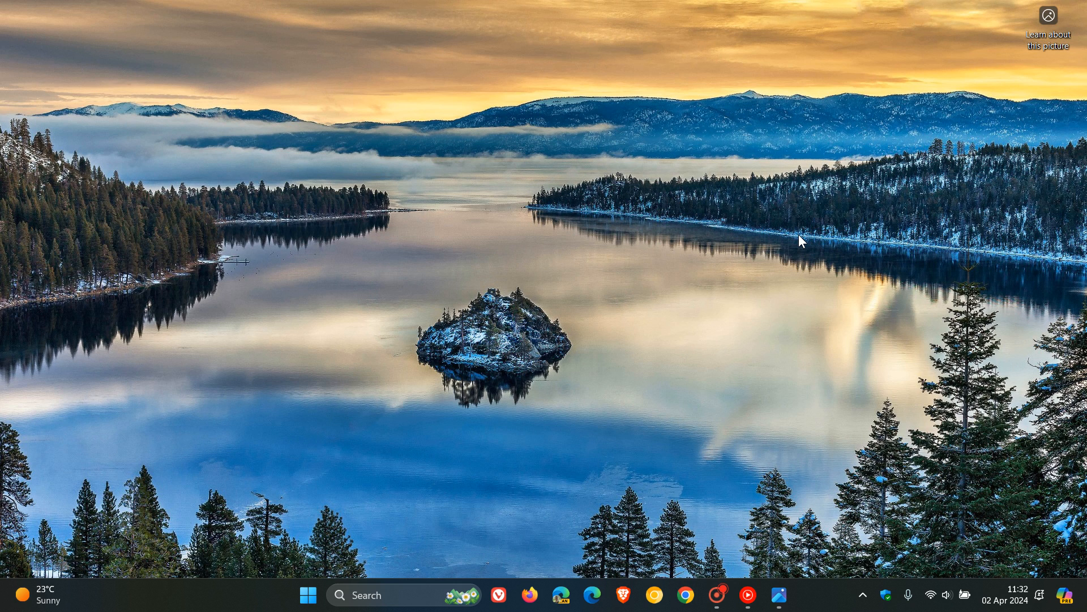
mouse_move(826, 457)
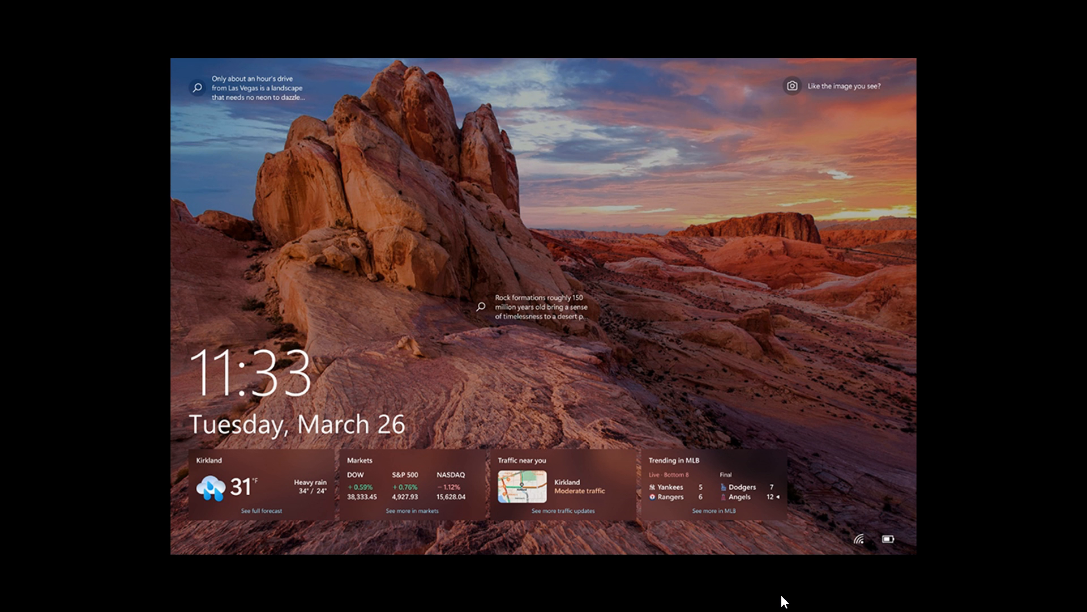
mouse_move(985, 388)
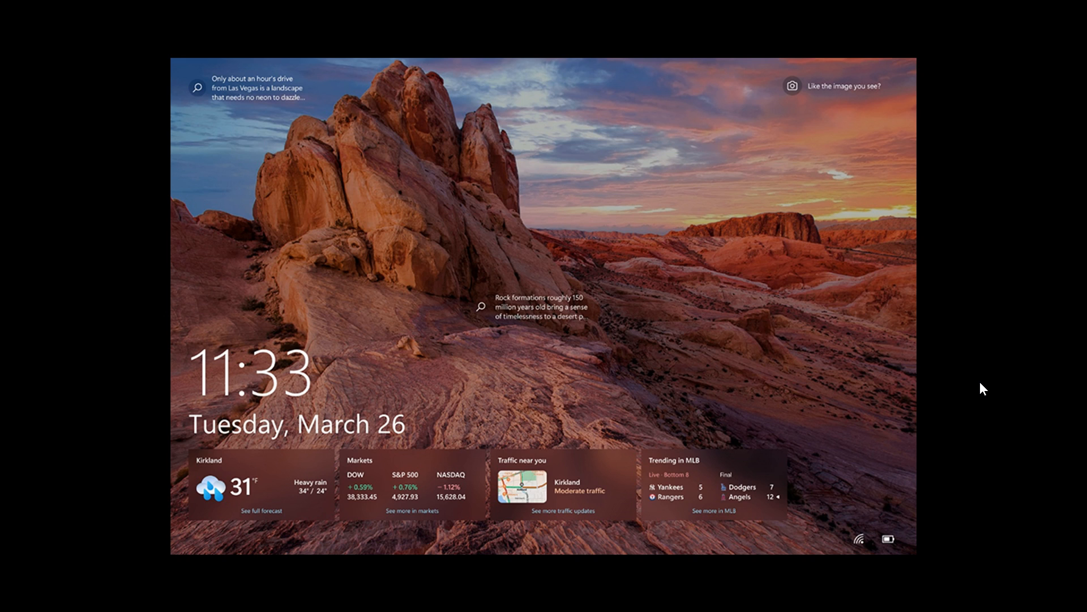
mouse_move(570, 405)
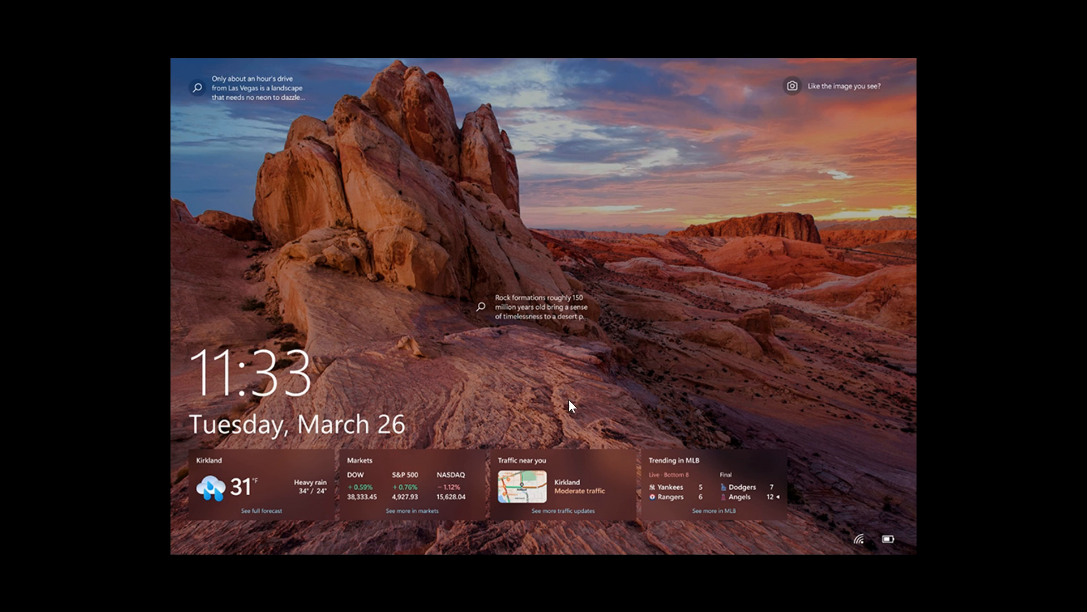
mouse_move(786, 350)
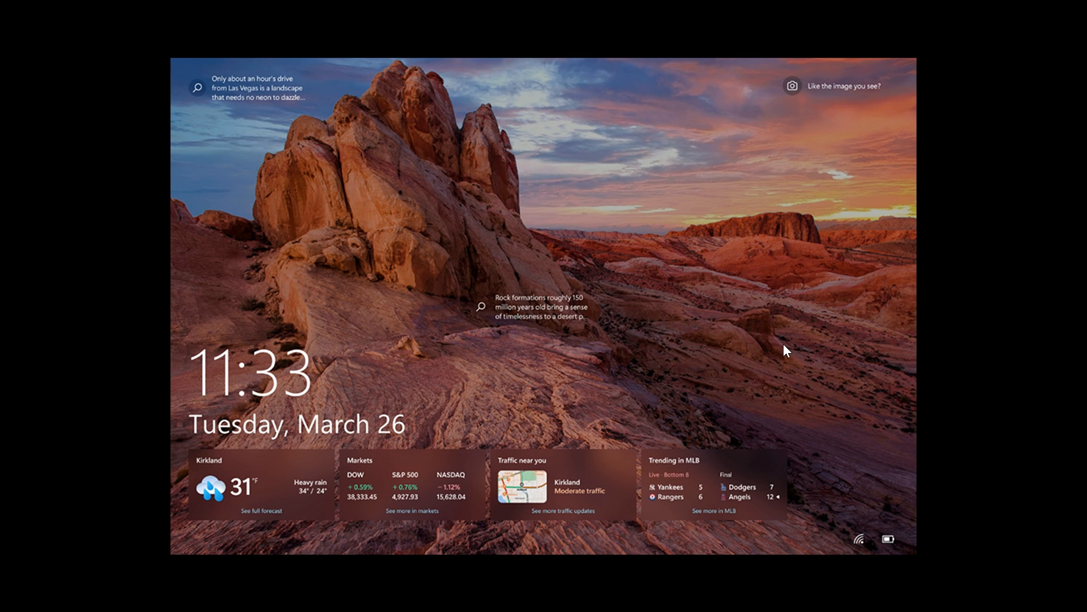
mouse_move(715, 360)
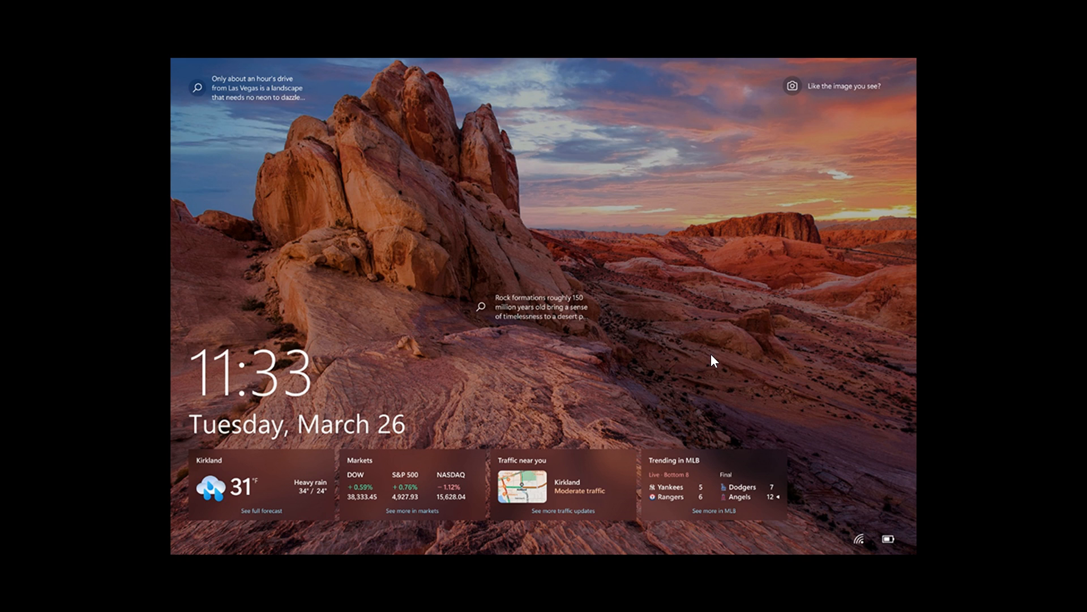
mouse_move(551, 328)
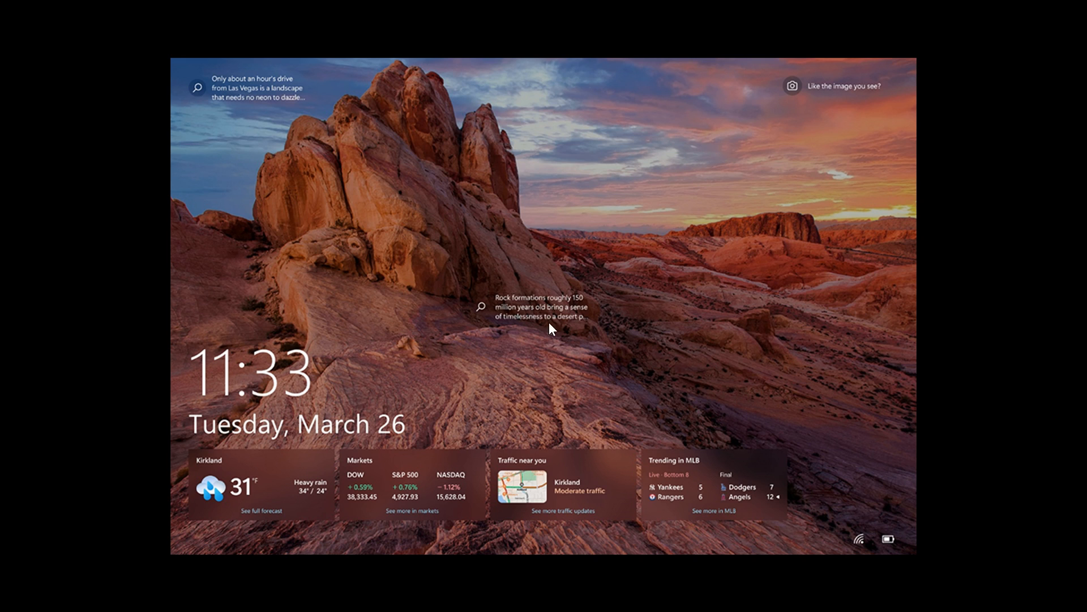
mouse_move(872, 291)
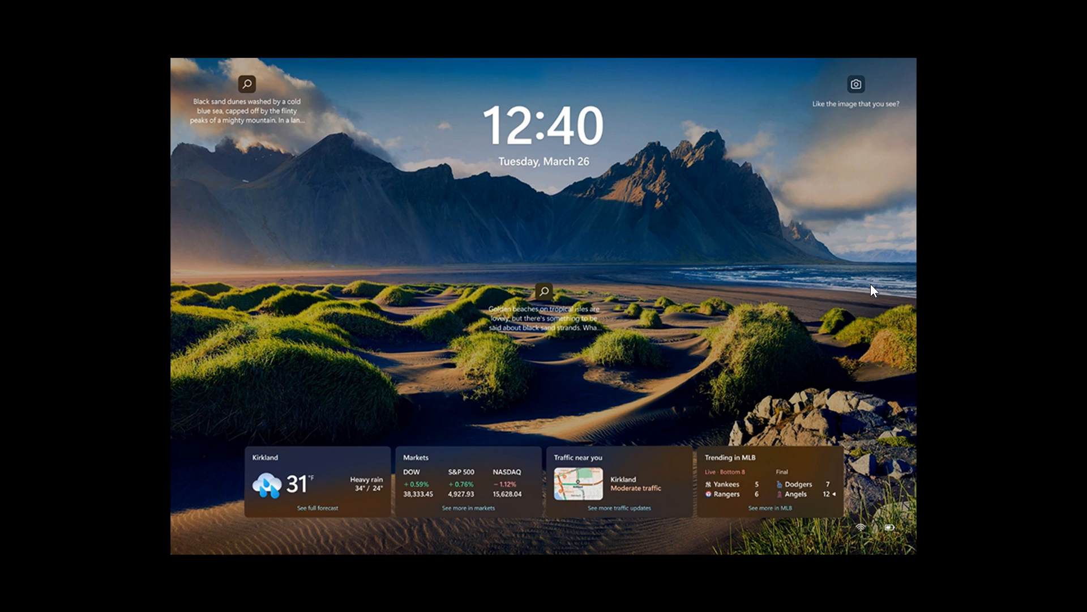
mouse_move(876, 285)
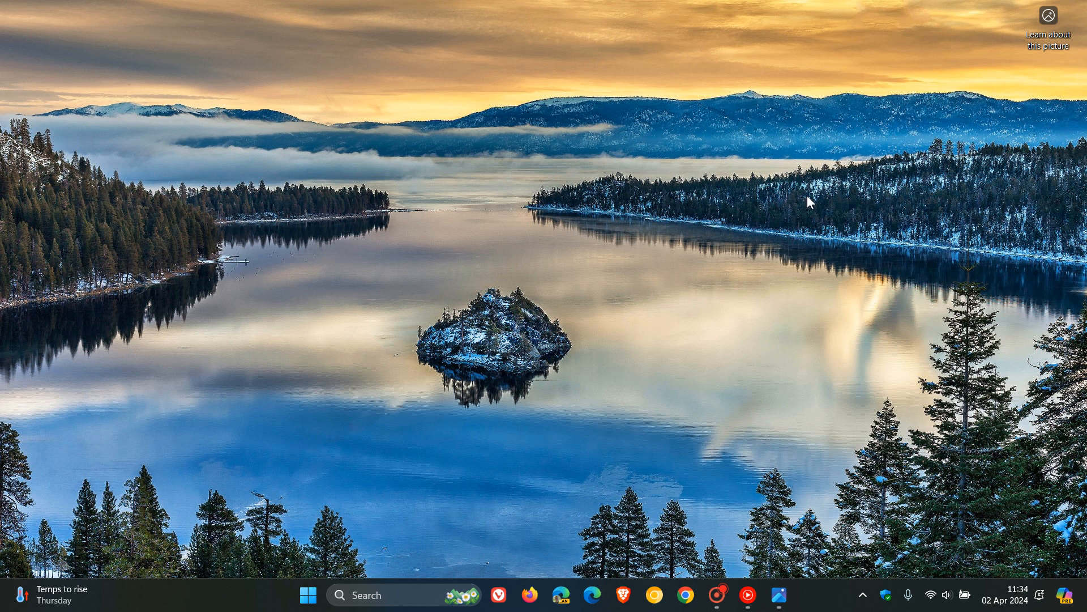
Step: Check the notifications panel and view the lock screen example picture
left_click(1009, 594)
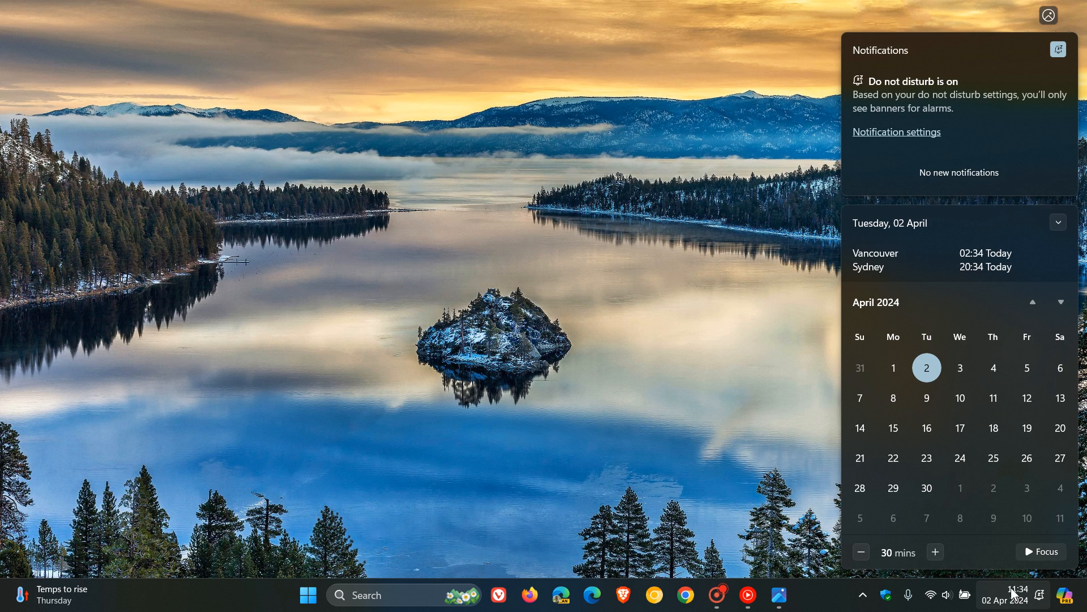
mouse_move(926, 398)
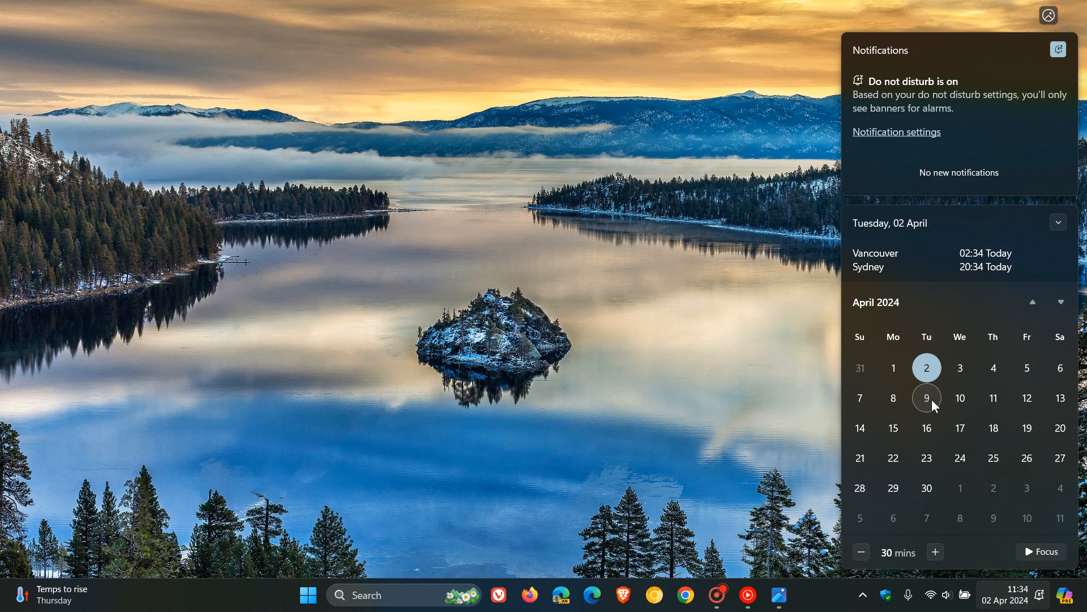
mouse_move(976, 411)
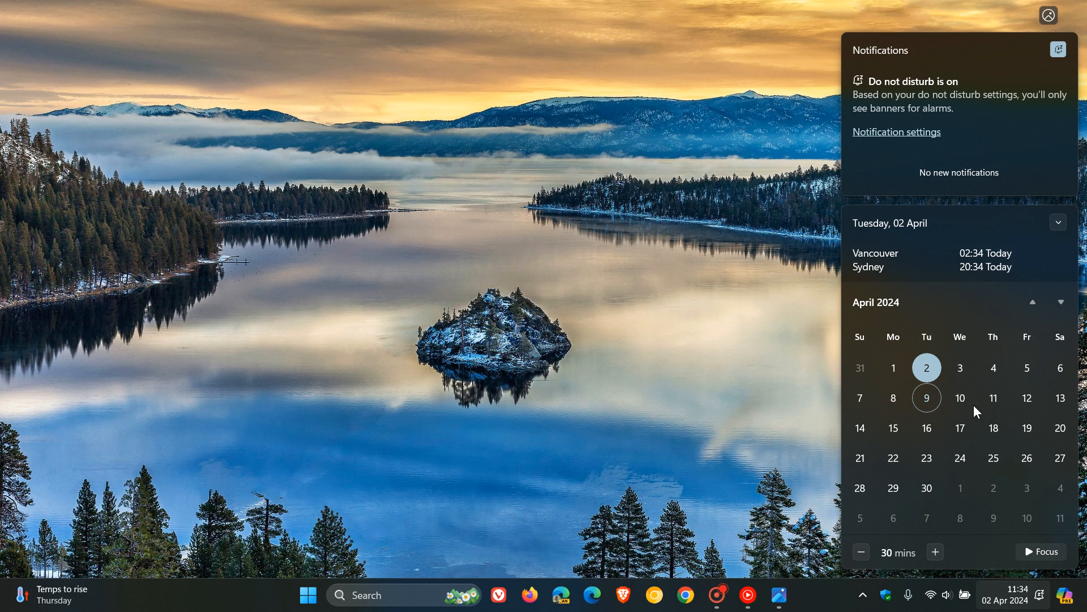
mouse_move(928, 403)
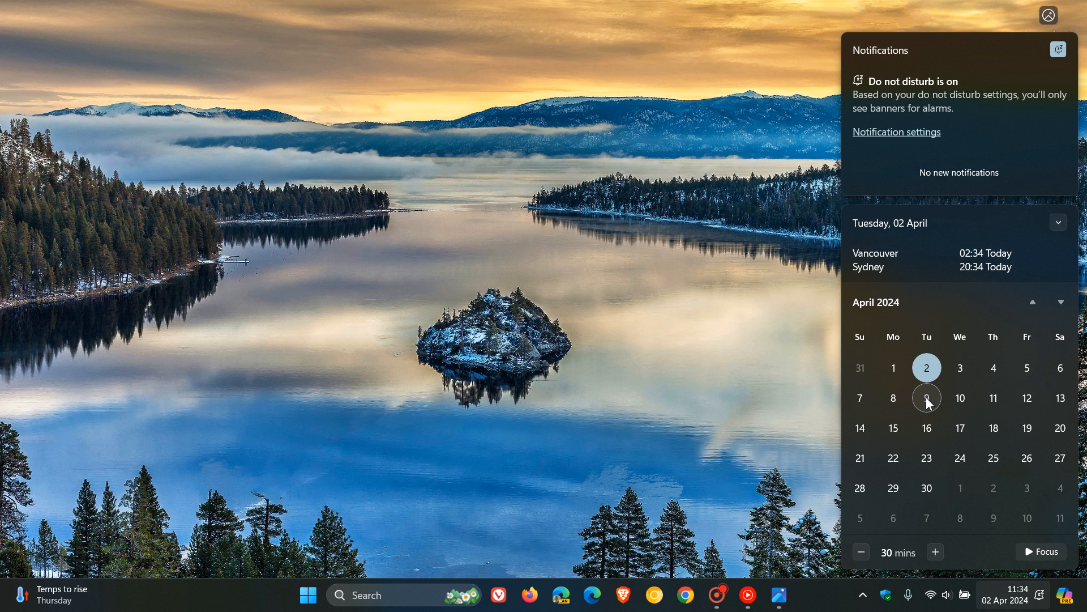
left_click(650, 316)
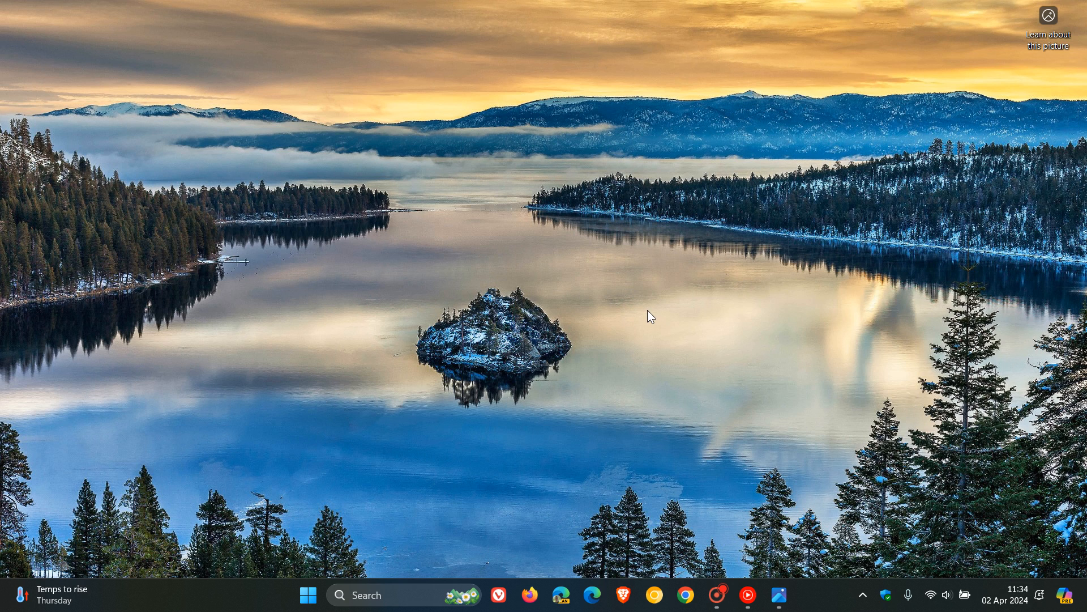
mouse_move(793, 289)
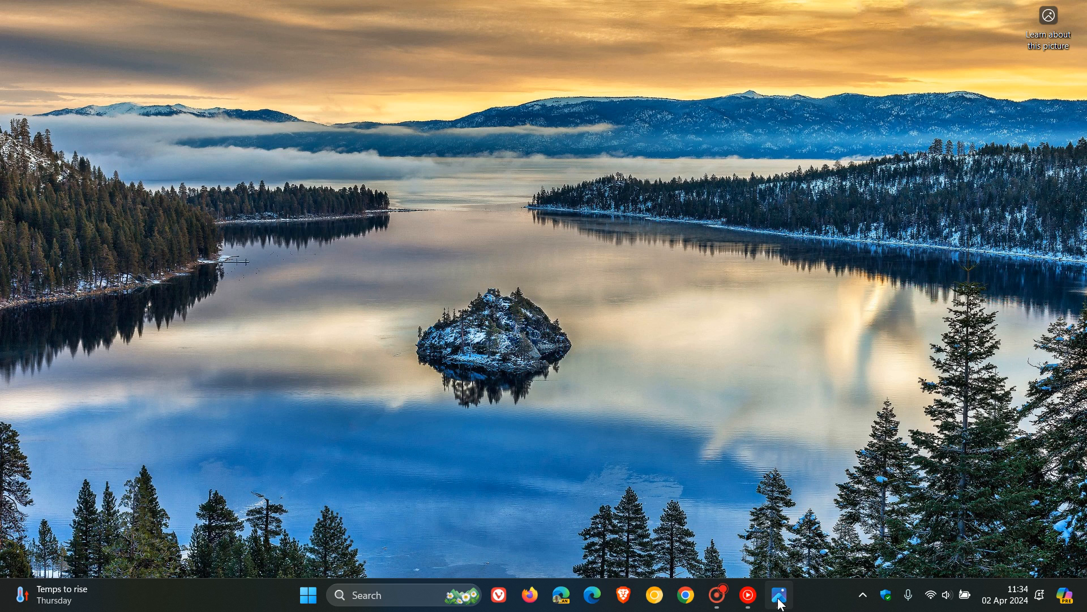
left_click(777, 595)
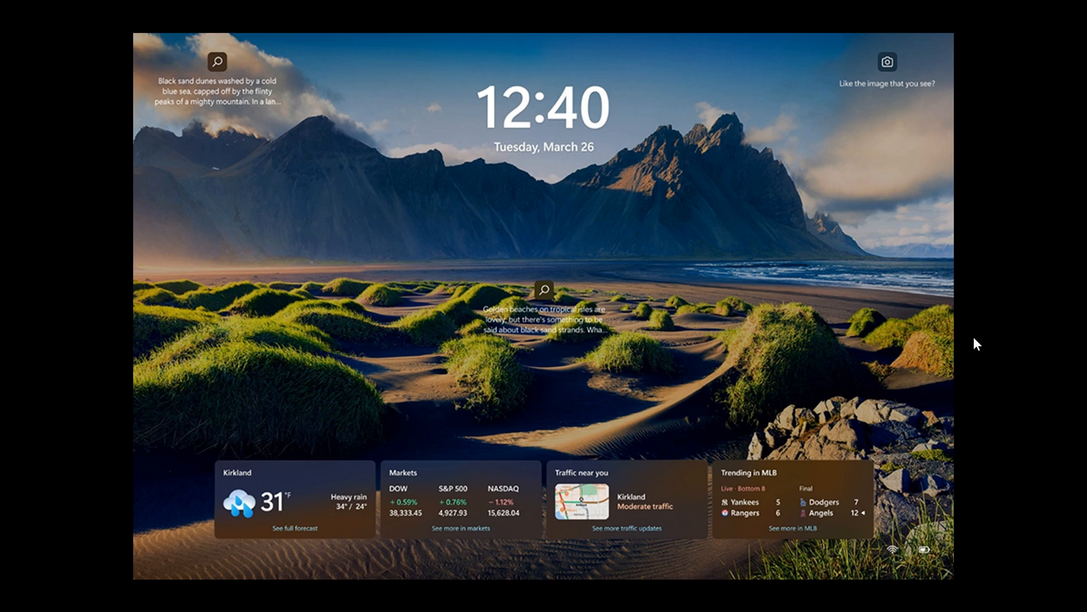
mouse_move(310, 500)
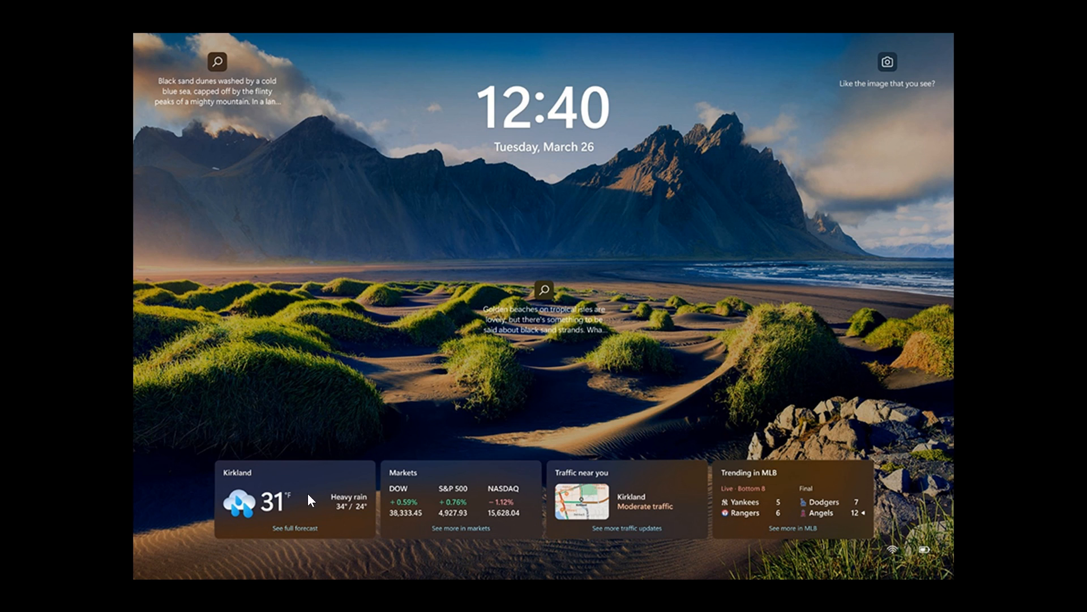
mouse_move(560, 376)
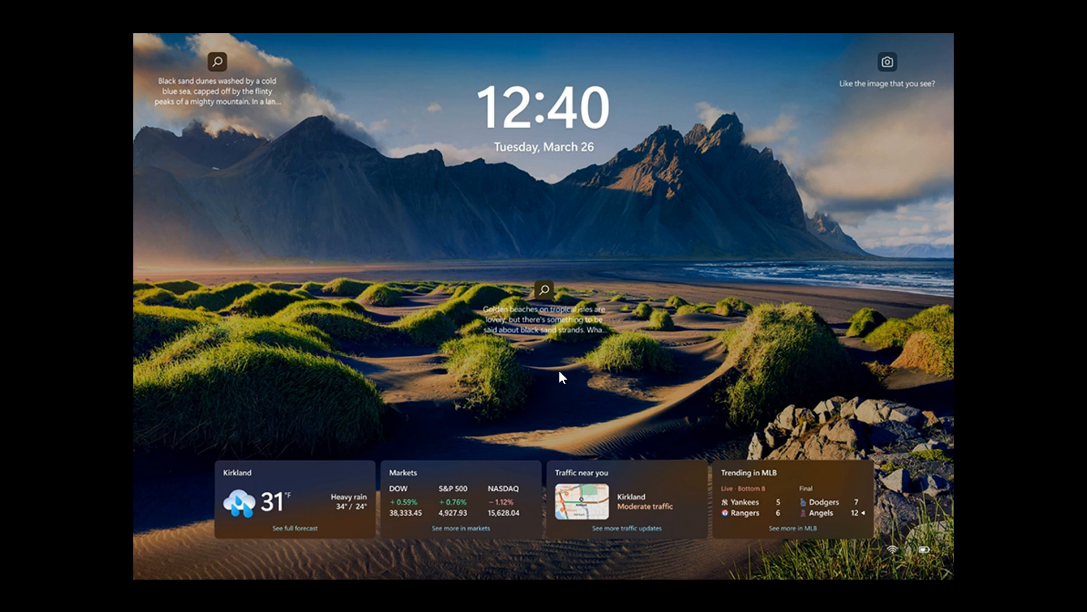
mouse_move(954, 169)
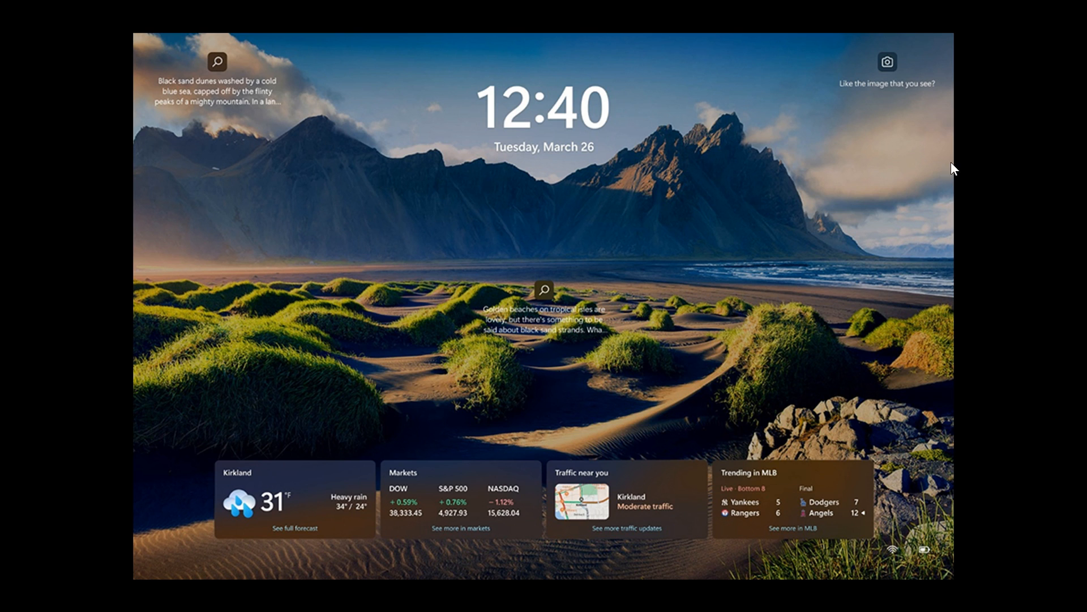
mouse_move(877, 196)
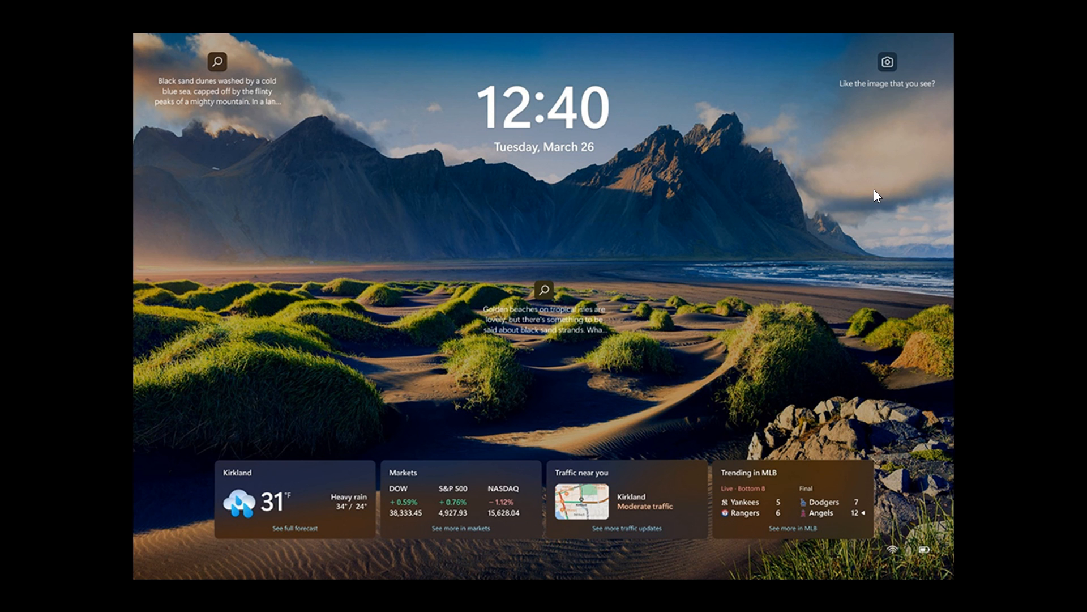
mouse_move(992, 31)
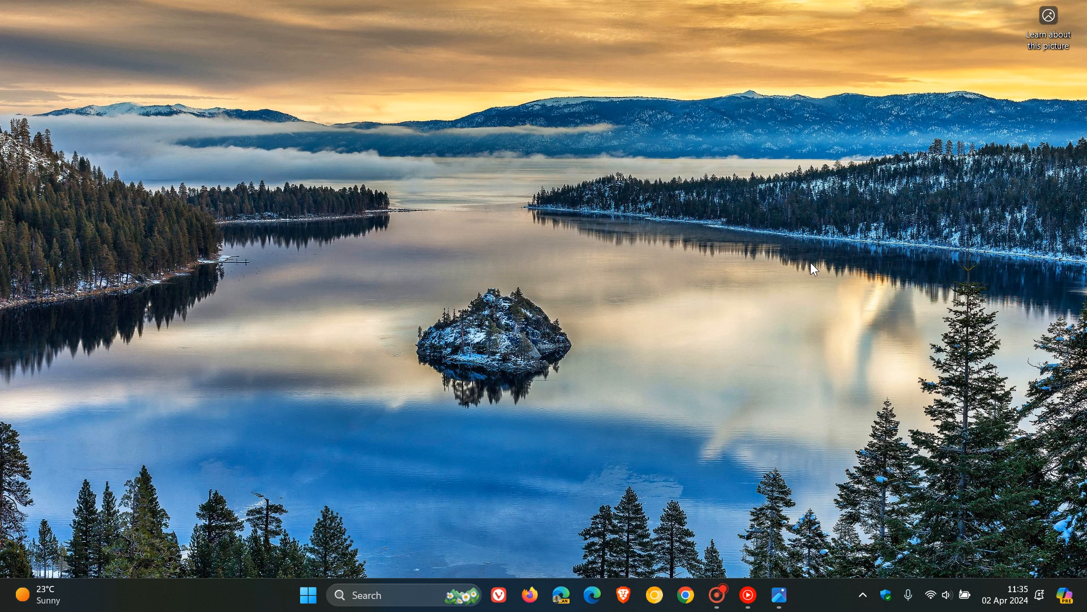
mouse_move(419, 365)
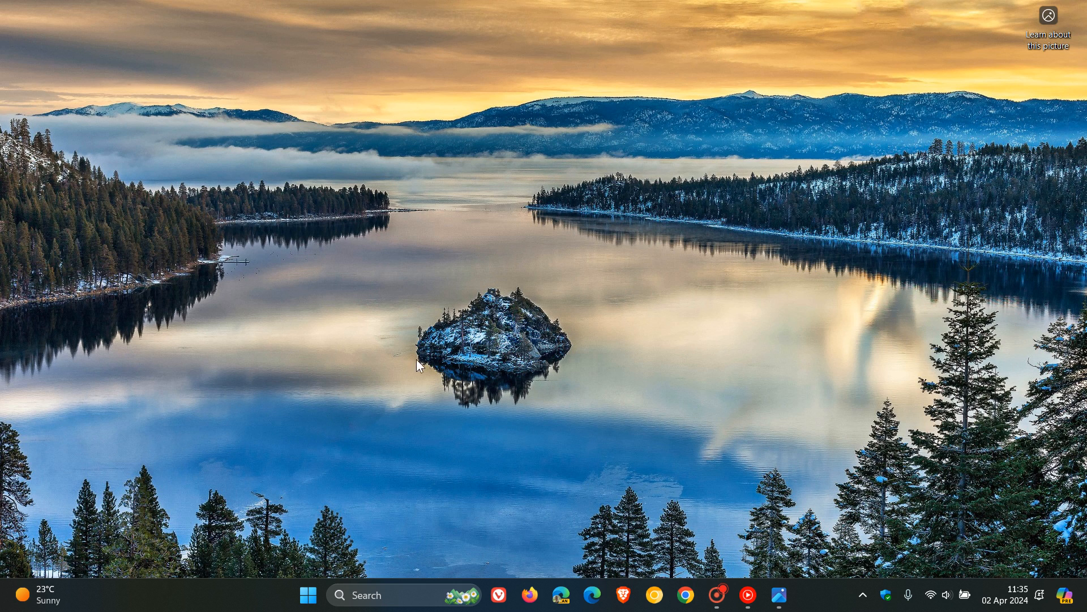
mouse_move(306, 594)
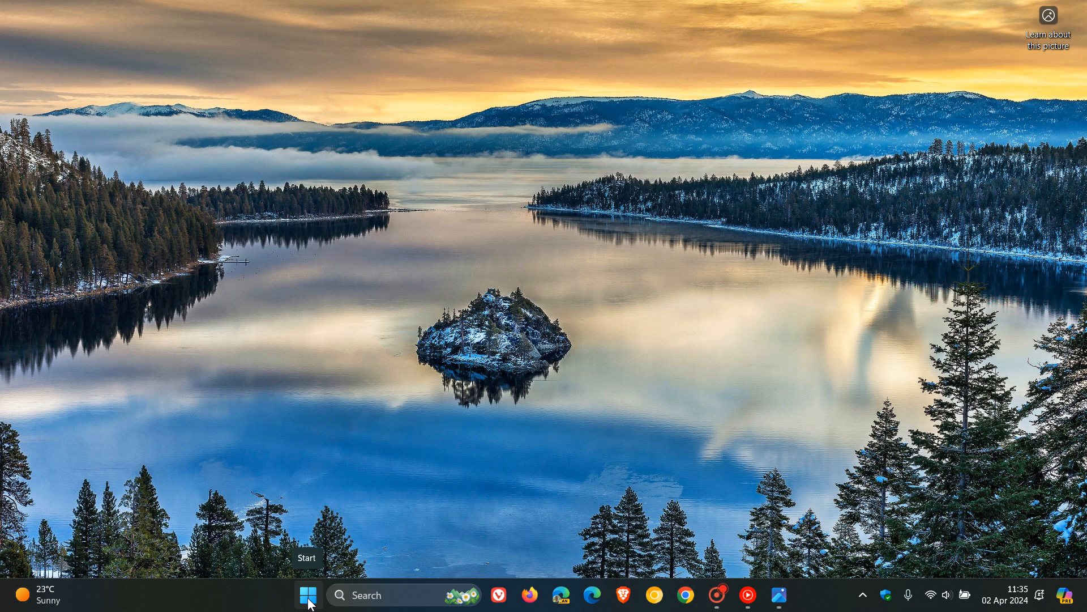
Step: Launch Settings from Start and go to the Personalization page
left_click(307, 594)
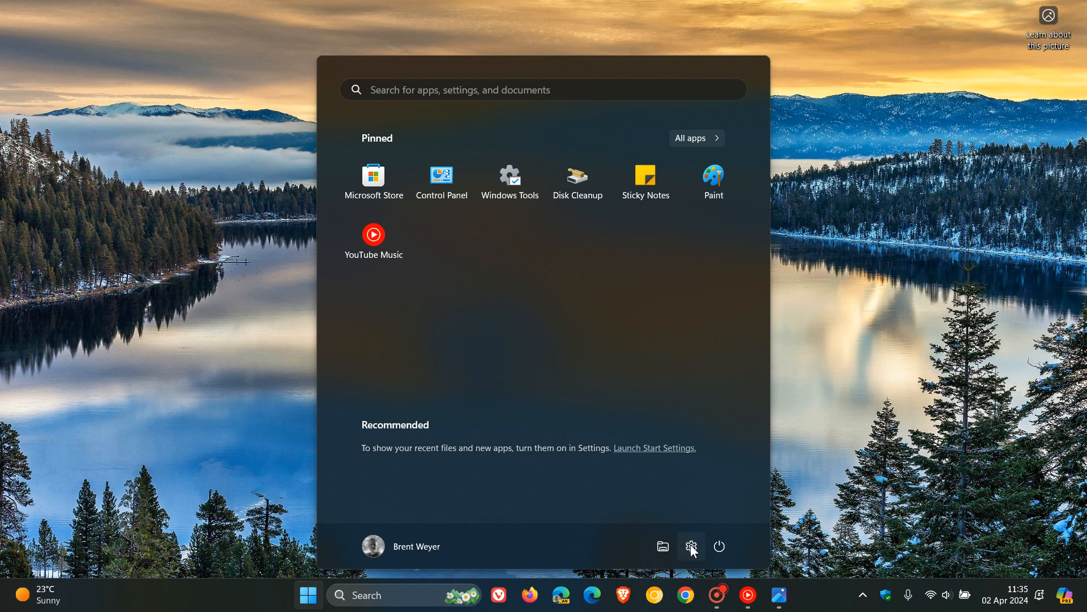
left_click(691, 546)
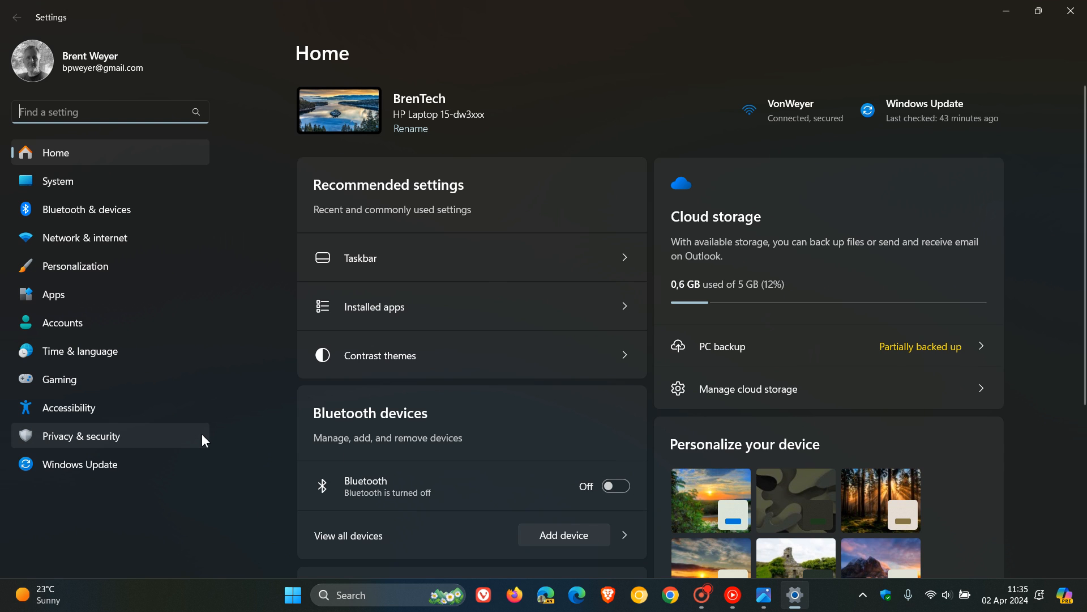
left_click(75, 265)
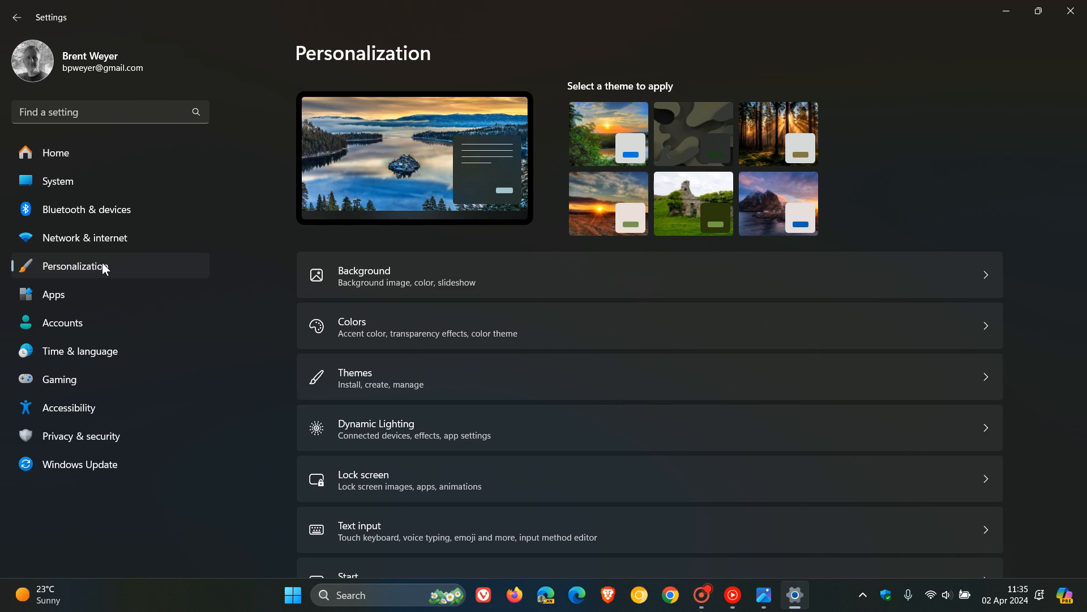
mouse_move(619, 479)
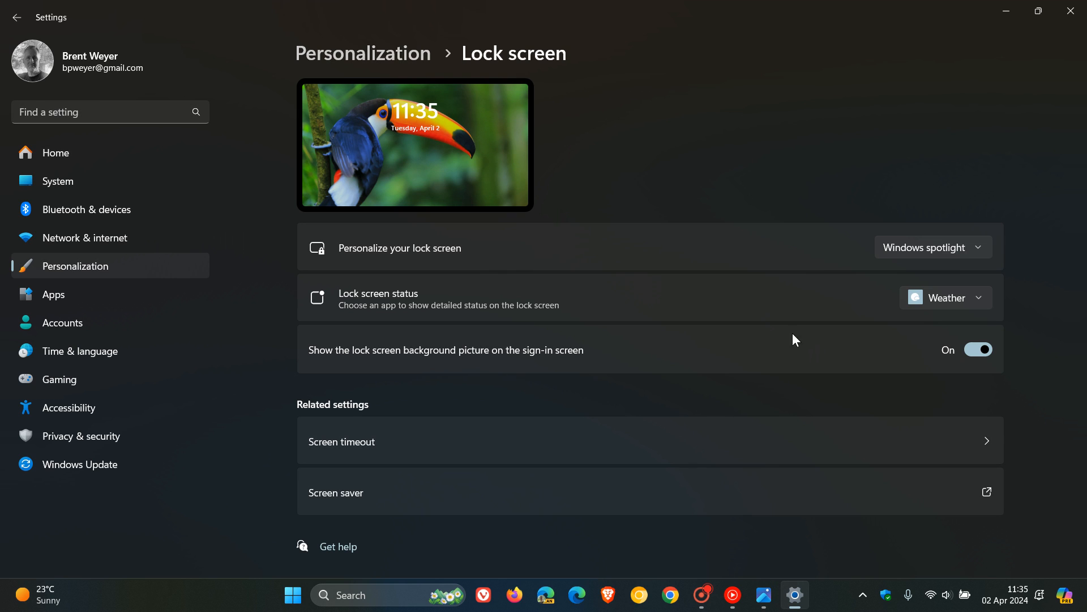
mouse_move(833, 312)
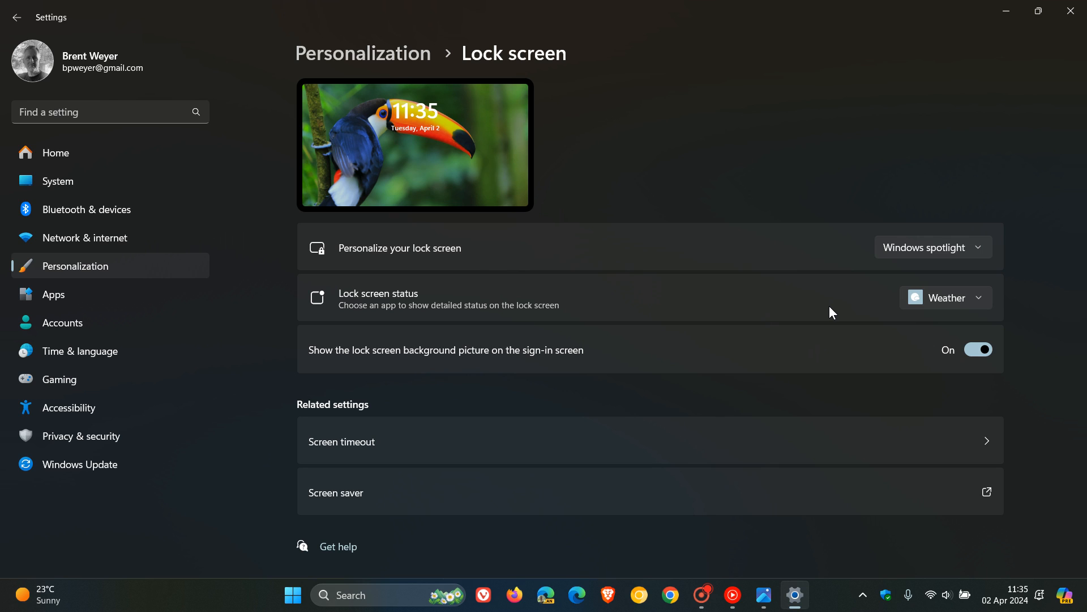
mouse_move(975, 306)
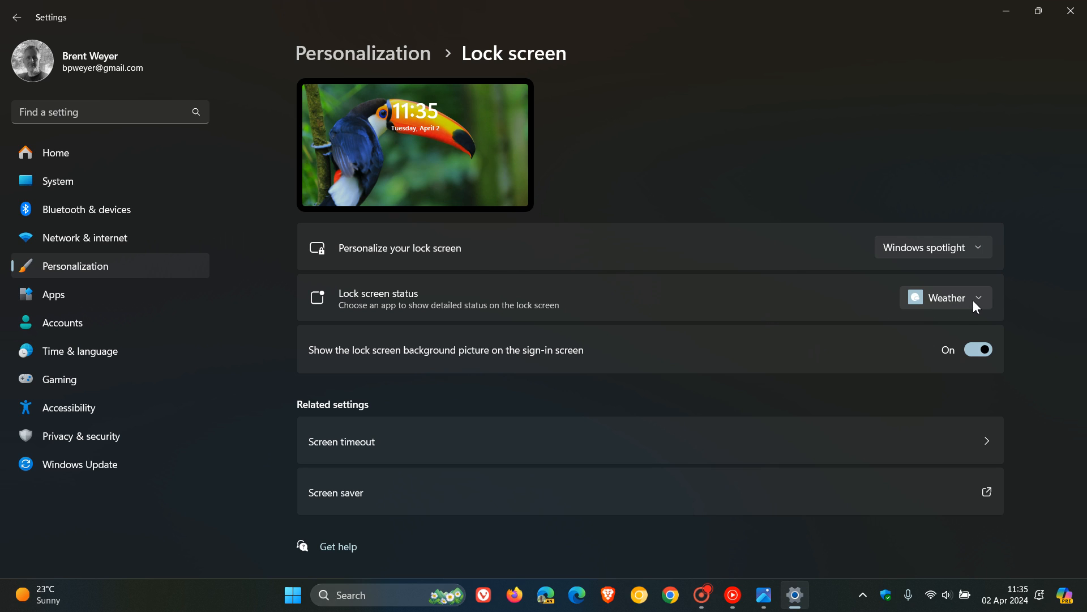
Step: Set the Lock screen status dropdown from Weather to None
left_click(964, 297)
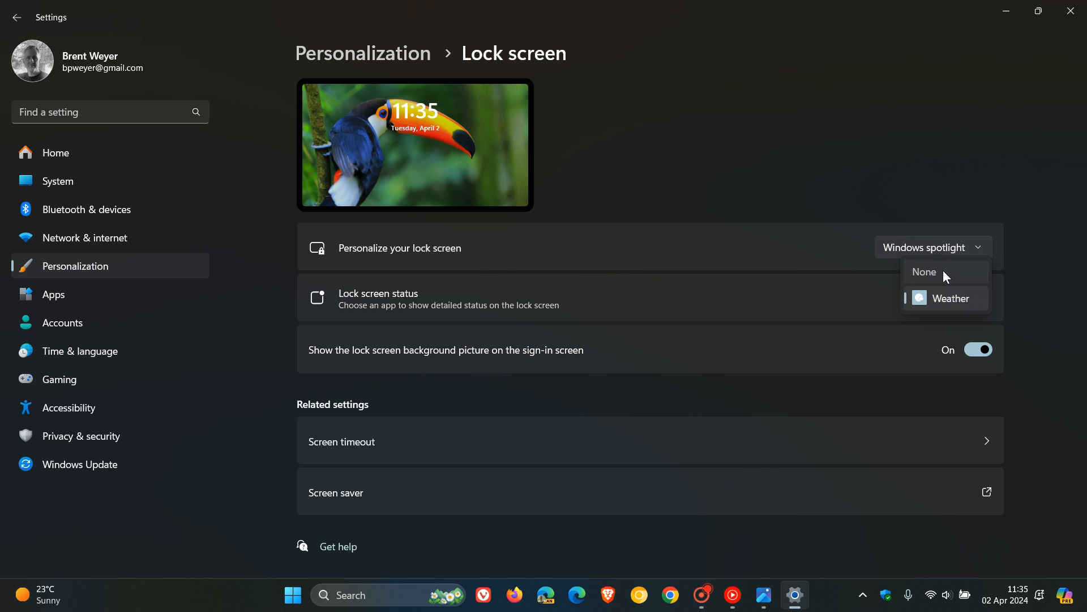
left_click(924, 270)
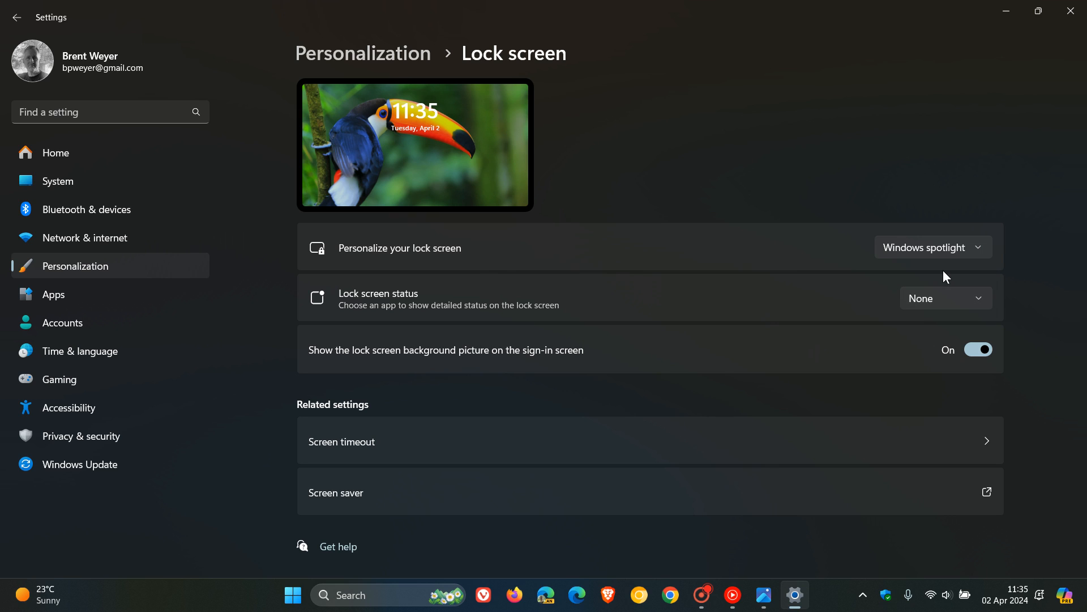
mouse_move(986, 288)
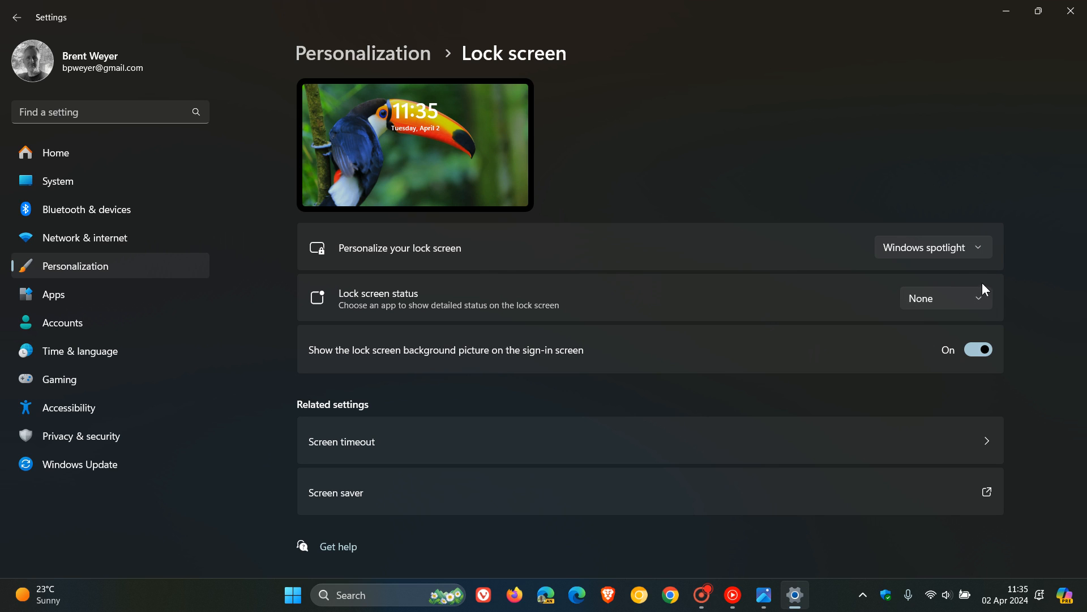
left_click(944, 298)
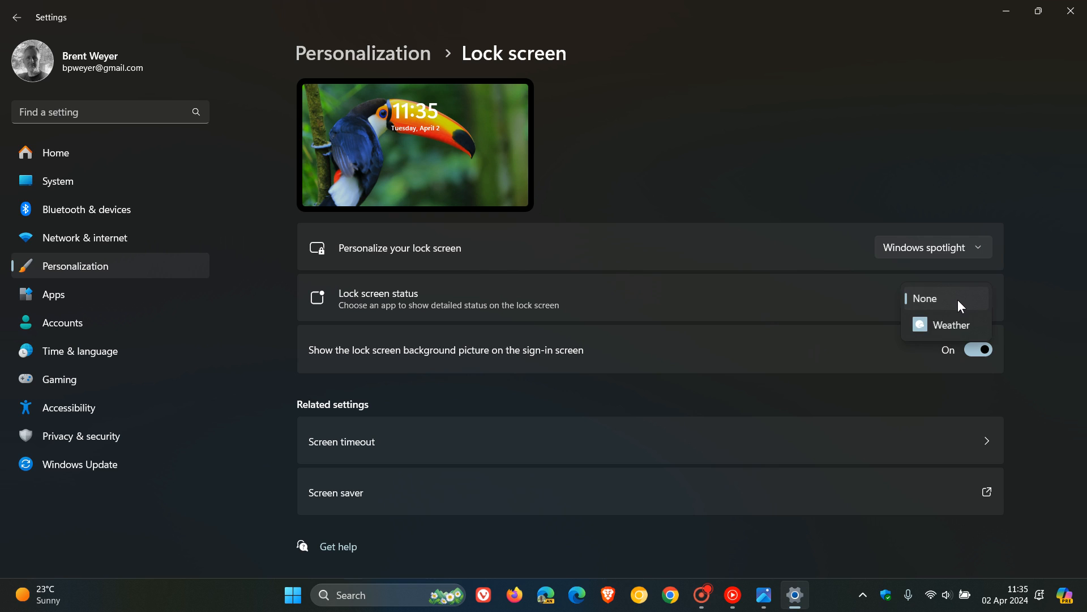
left_click(950, 325)
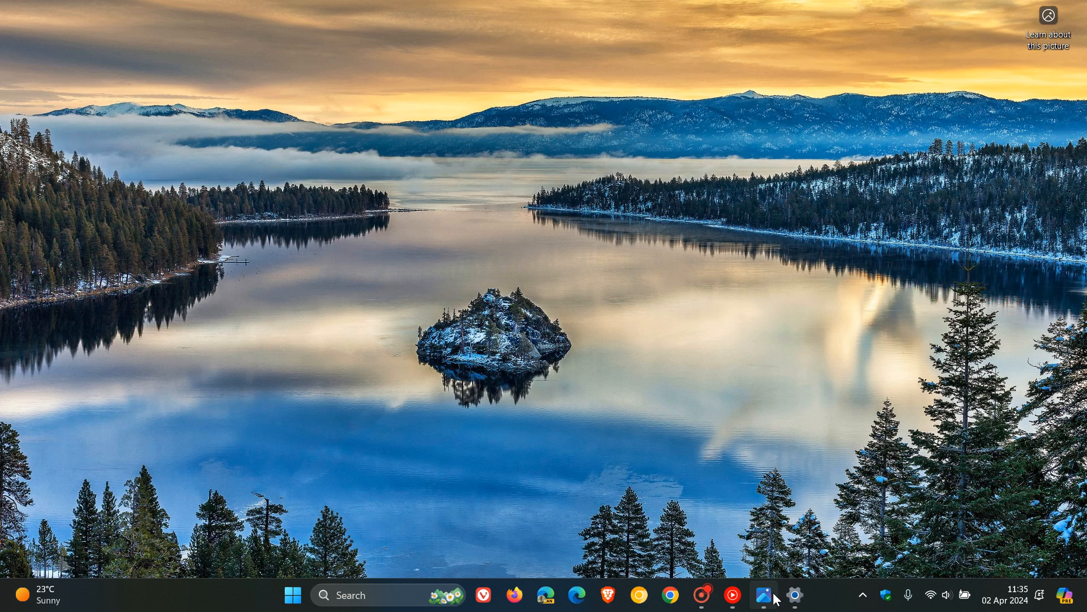
left_click(771, 595)
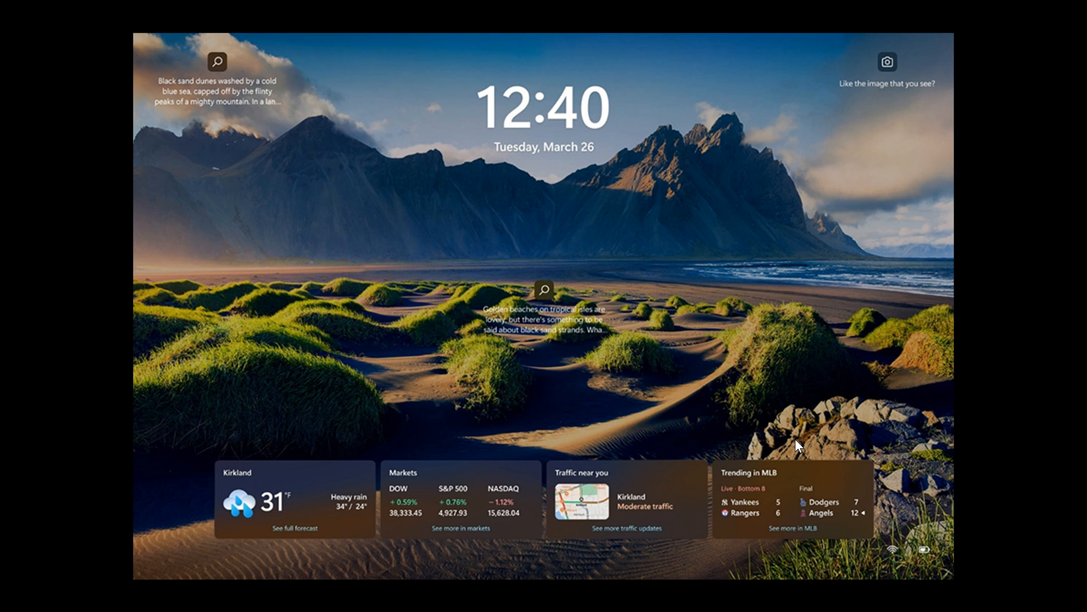
mouse_move(861, 387)
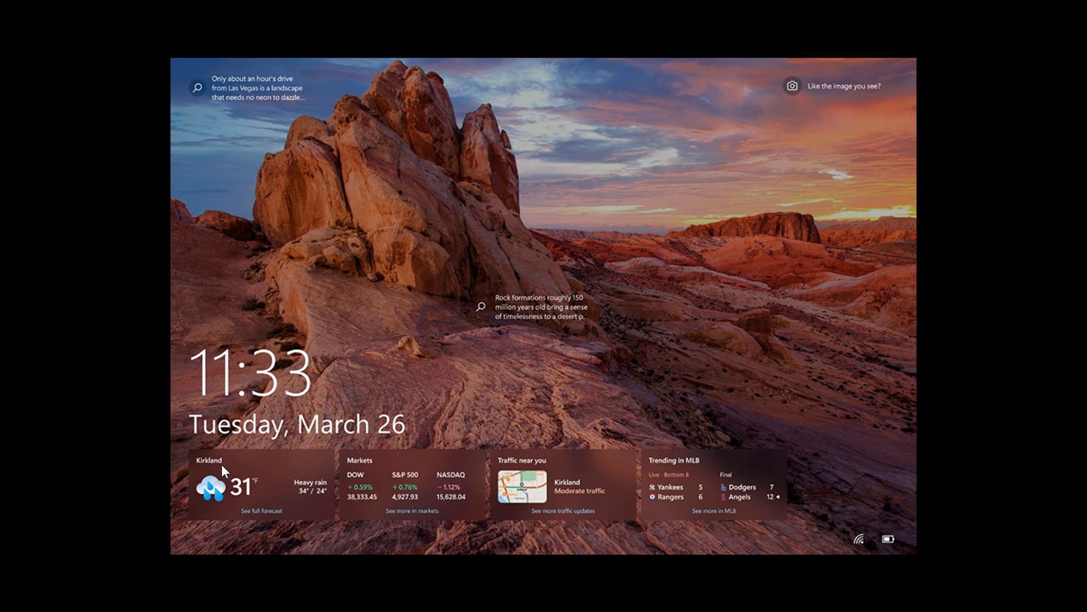
mouse_move(883, 393)
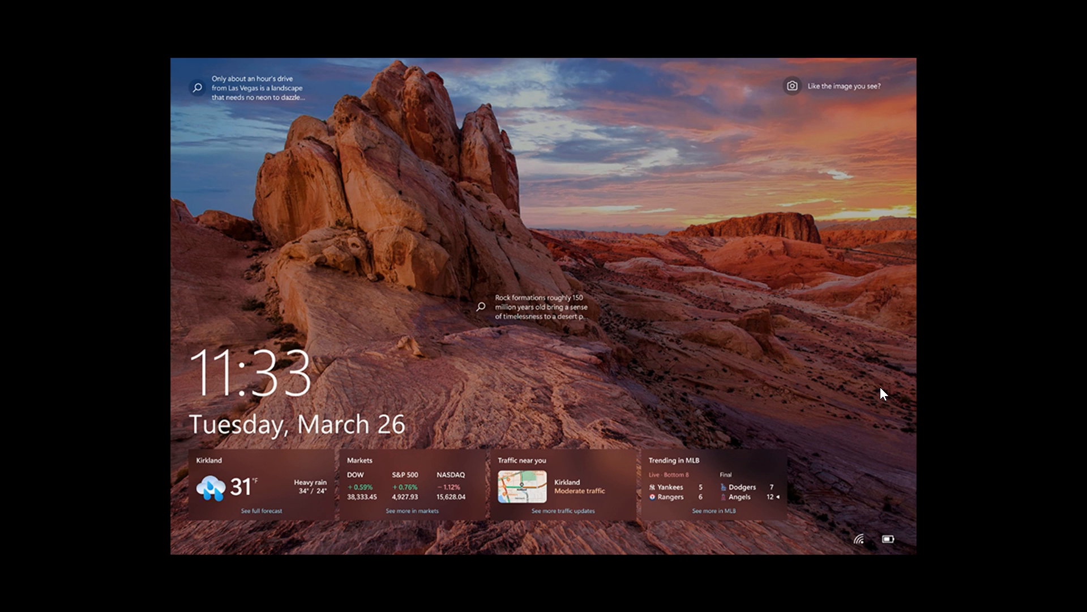
mouse_move(264, 455)
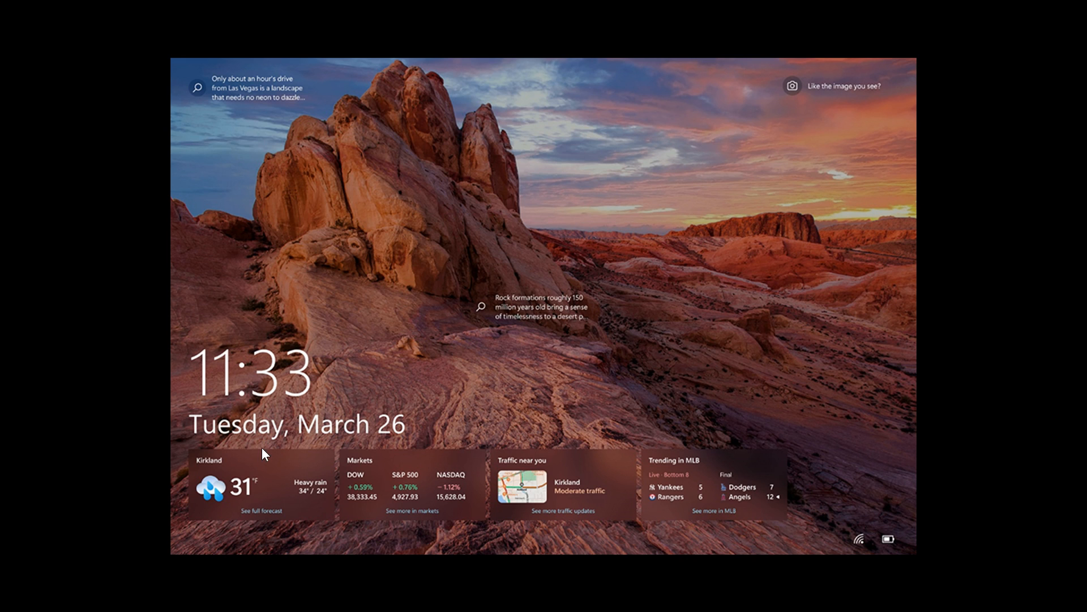
mouse_move(738, 396)
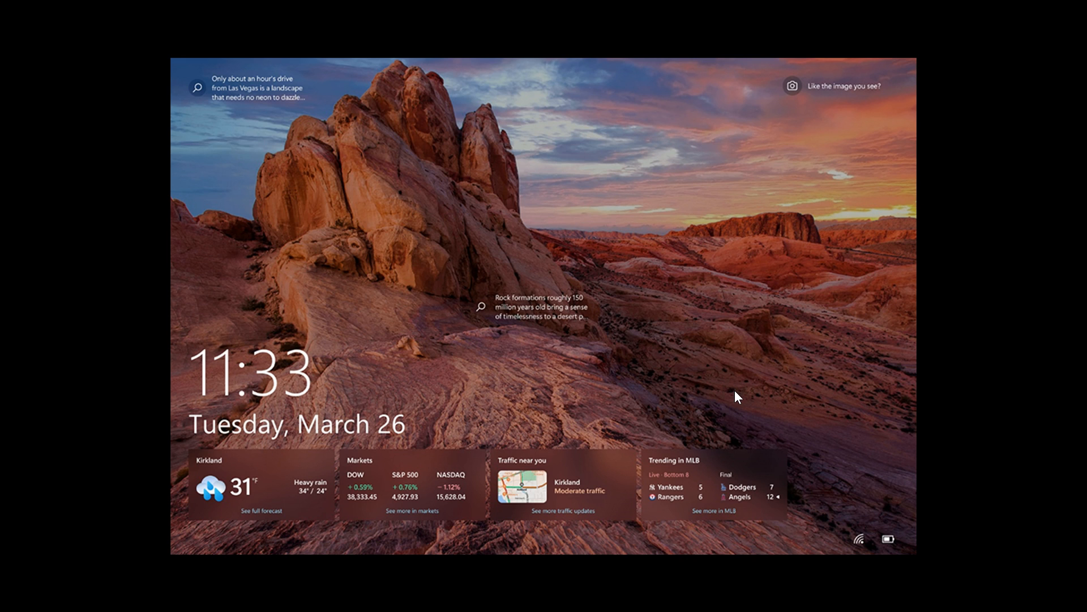
mouse_move(791, 346)
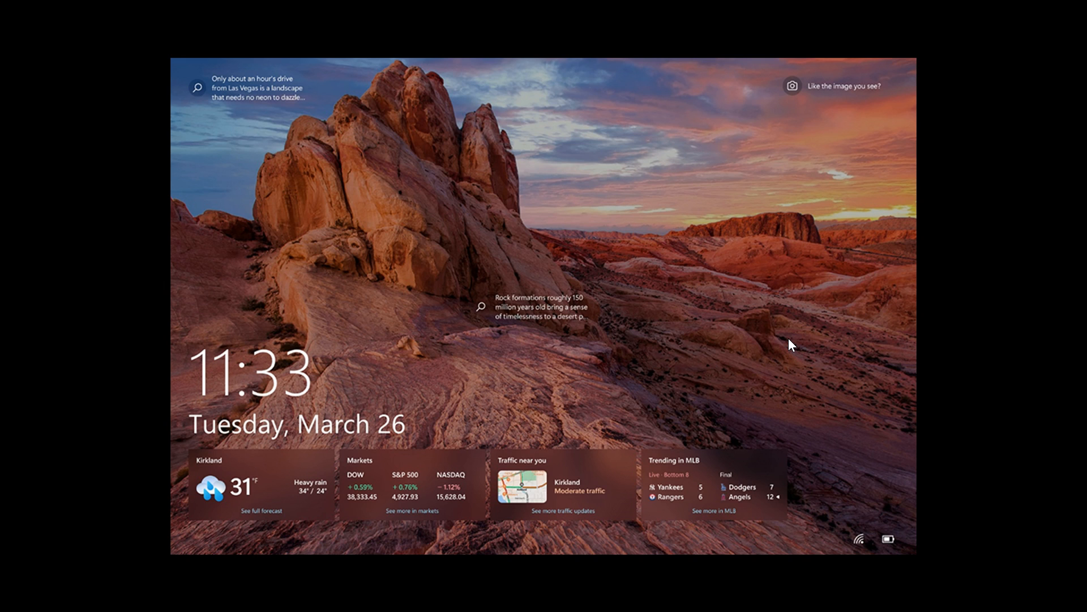
mouse_move(233, 429)
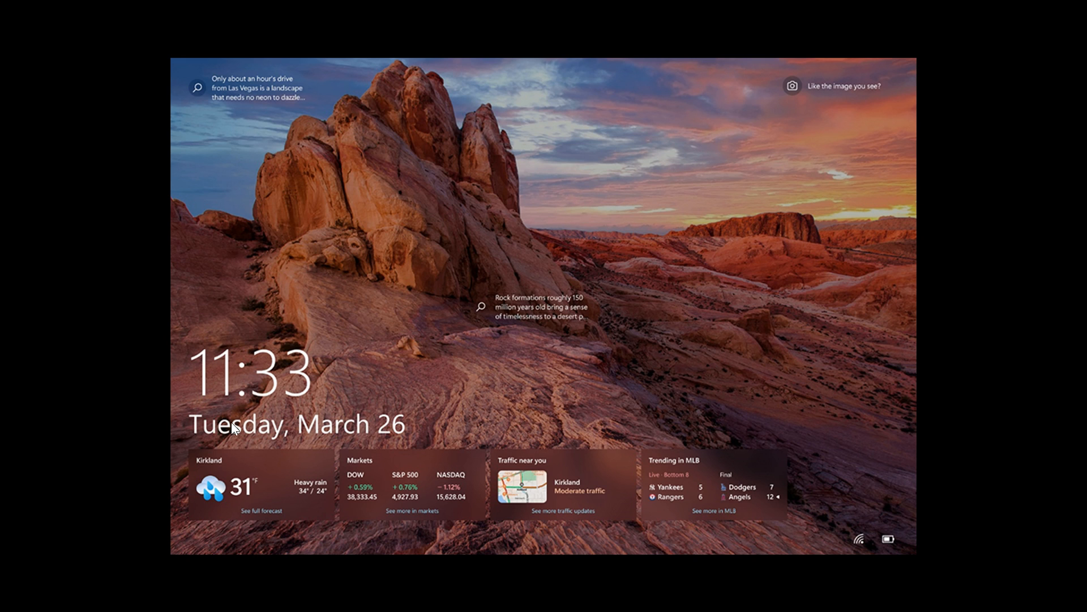
mouse_move(1017, 10)
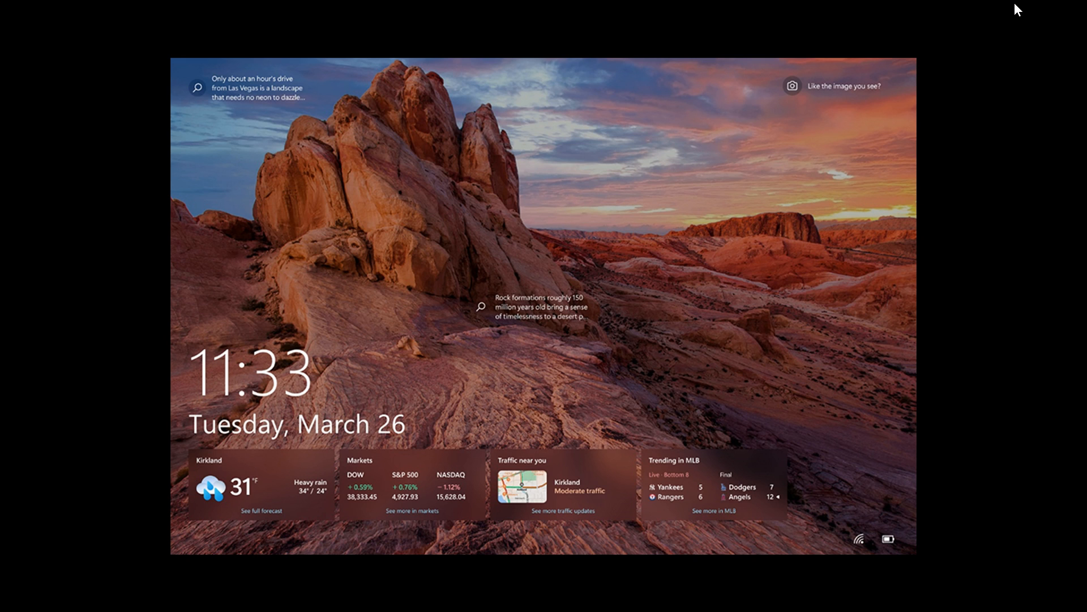
mouse_move(1010, 11)
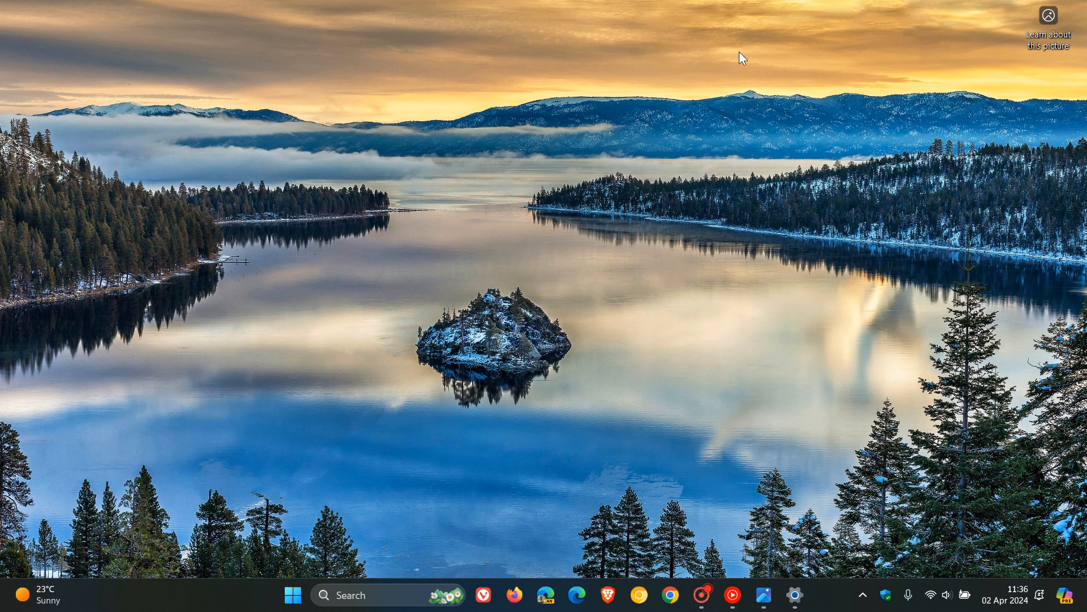
mouse_move(761, 213)
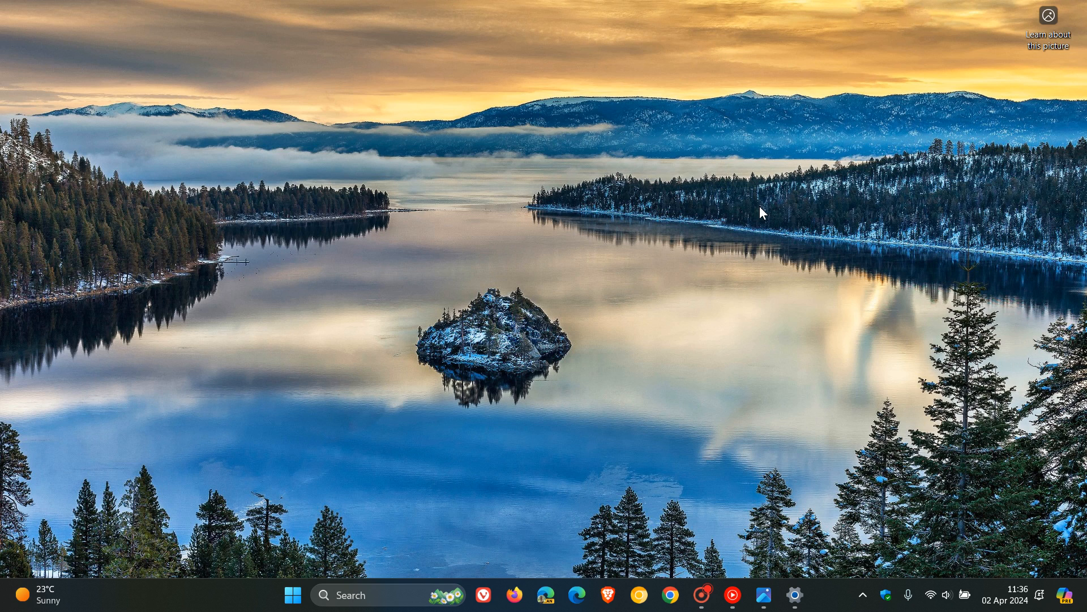